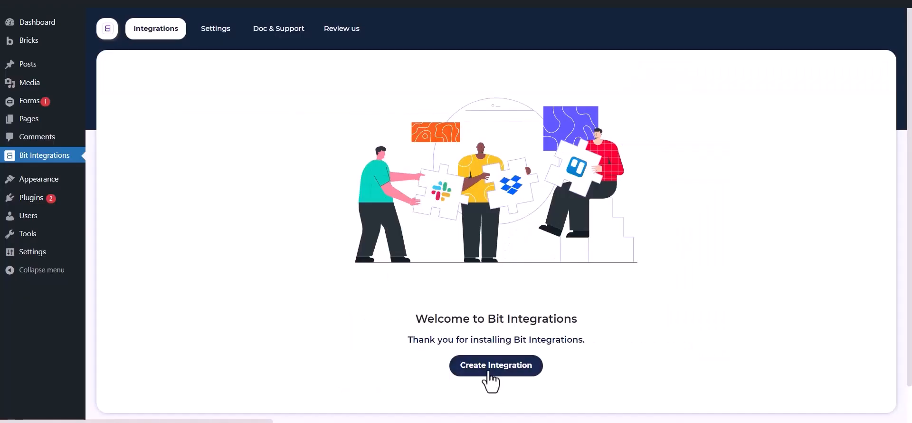
# - Create a new integration triggered by the Gravity Forms 'Contact Us' form
pyautogui.click(495, 365)
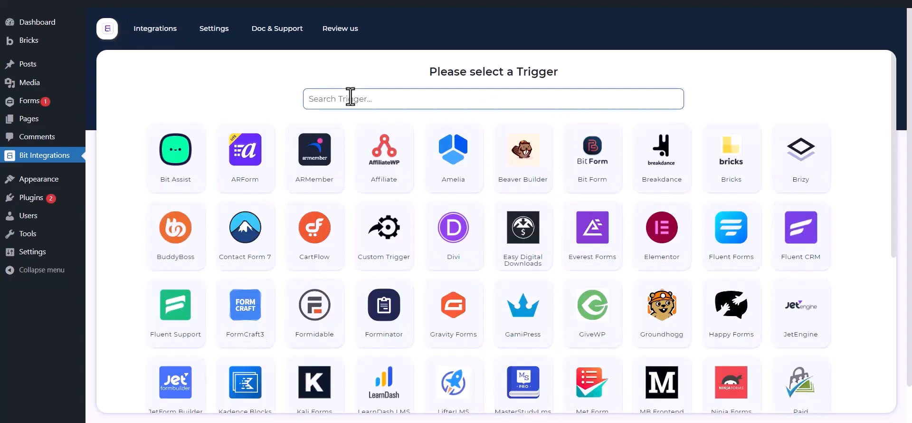
pyautogui.write('gravity forms')
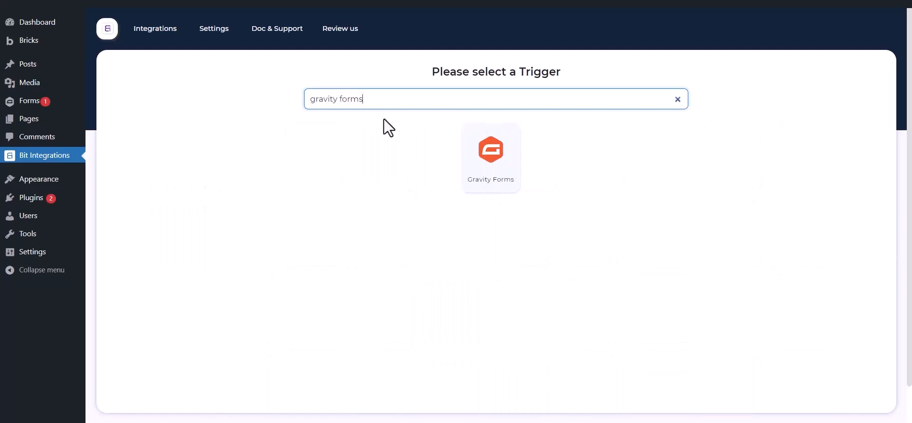
pyautogui.click(490, 149)
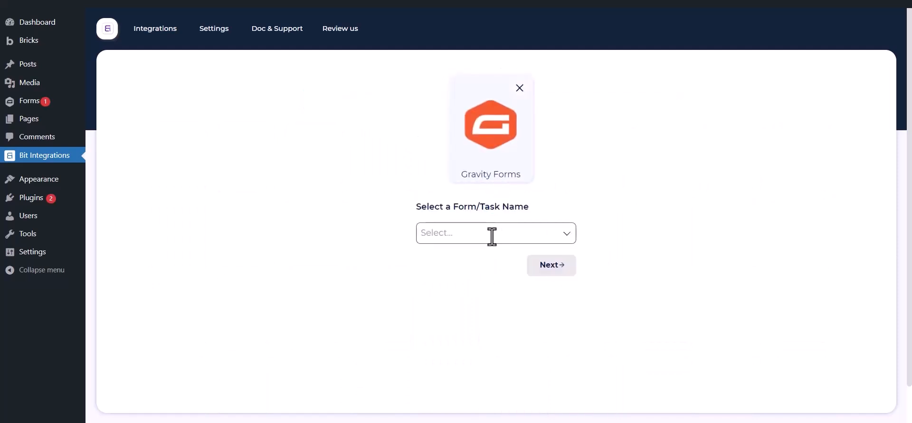
pyautogui.click(492, 233)
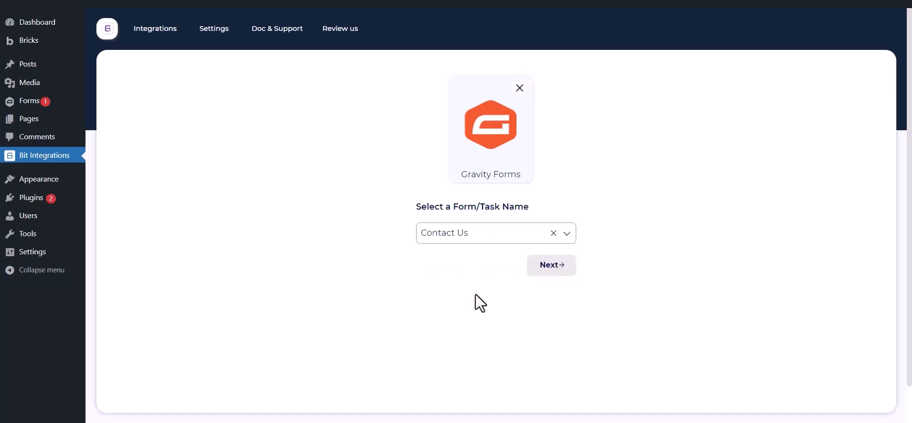
# - Add WooCommerce as the action, connect it, and proceed to module settings
pyautogui.click(549, 265)
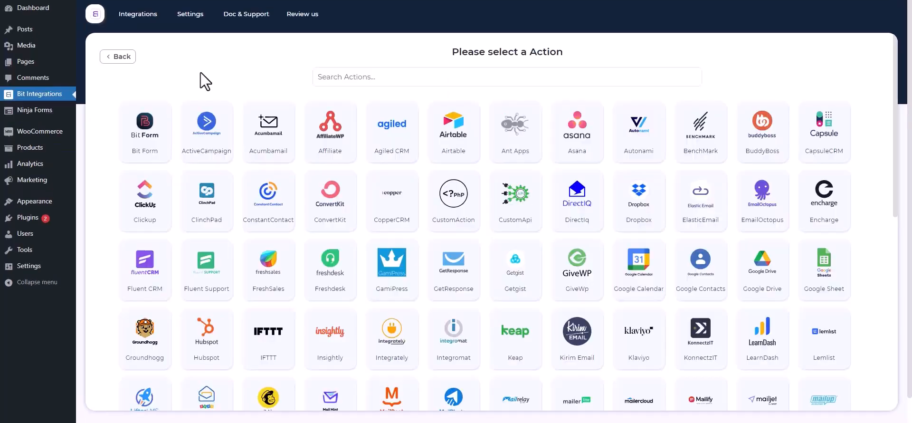
pyautogui.moveTo(414, 88)
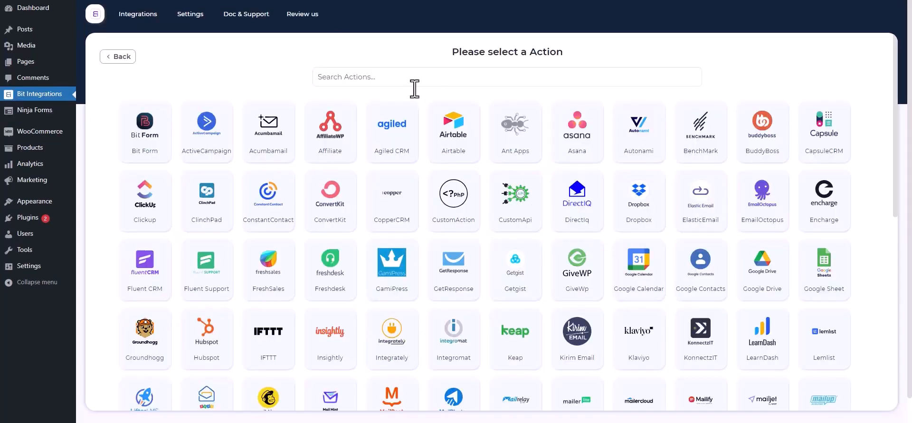
pyautogui.write('woo')
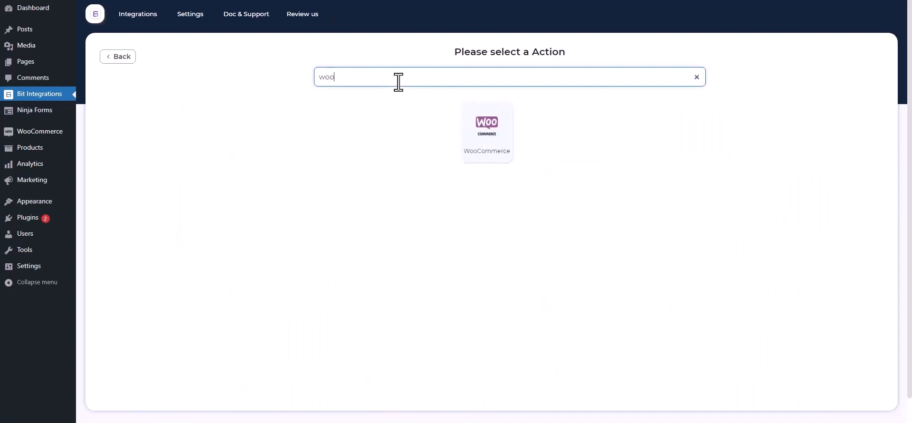
pyautogui.click(487, 127)
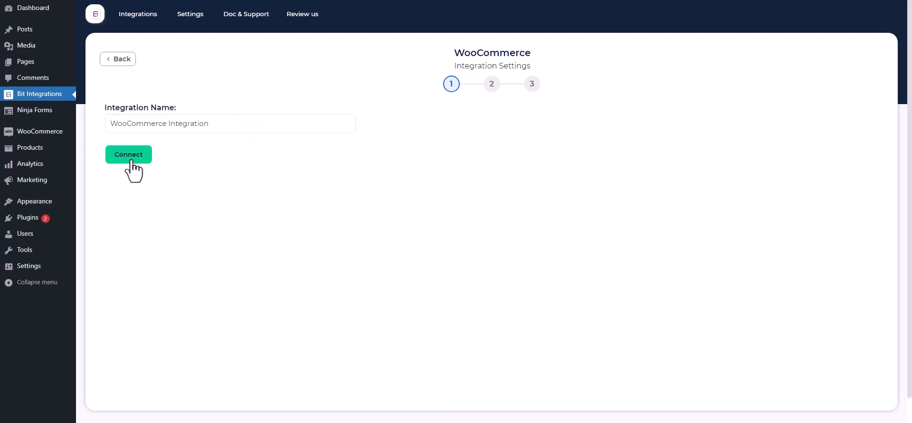
pyautogui.click(127, 154)
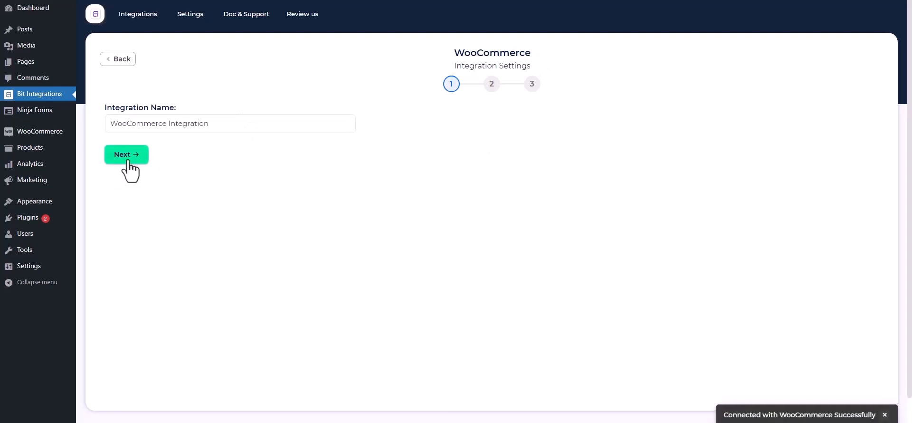
pyautogui.click(126, 154)
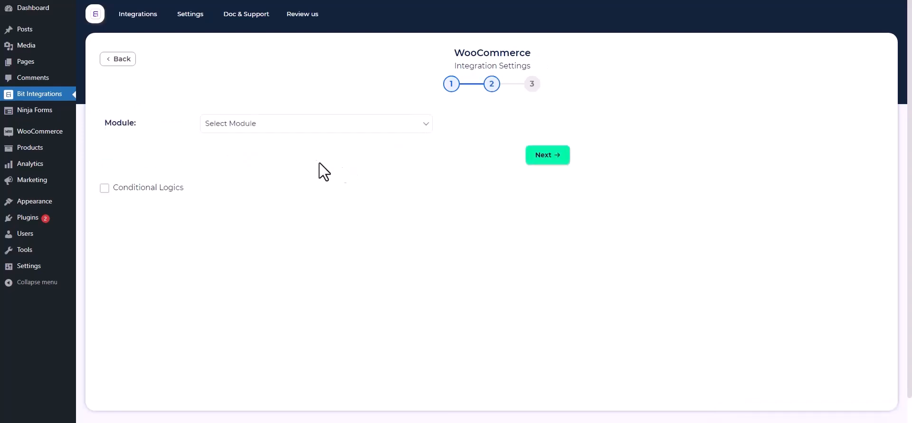
# - Choose the Create-Customer module and map Email to Email and Name to Username
pyautogui.click(316, 123)
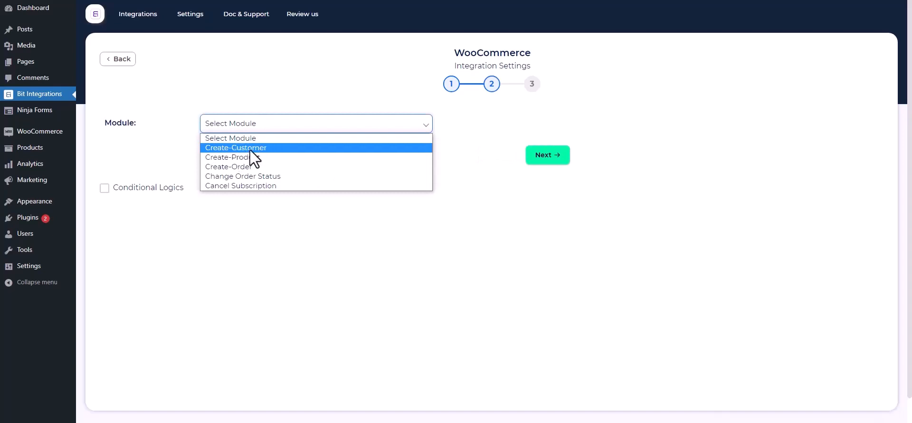
pyautogui.click(235, 148)
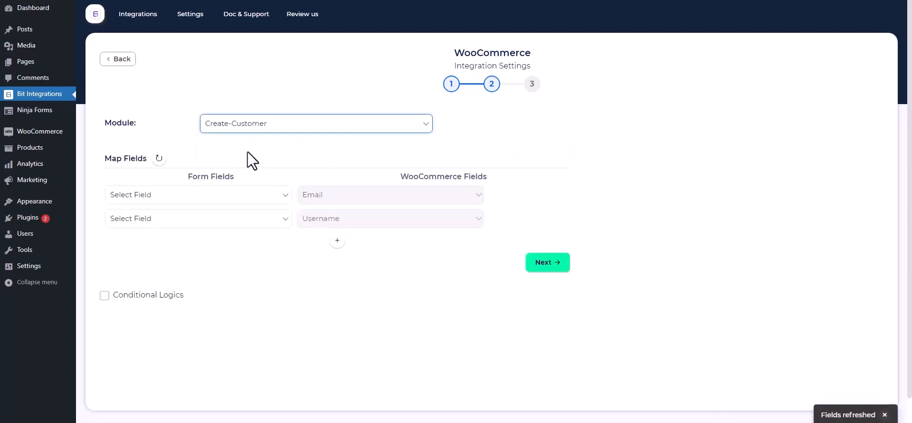
pyautogui.click(197, 195)
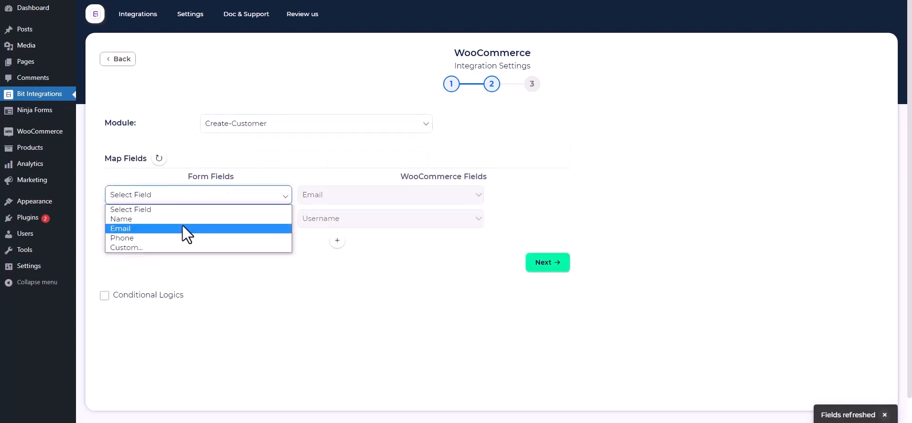
pyautogui.click(119, 228)
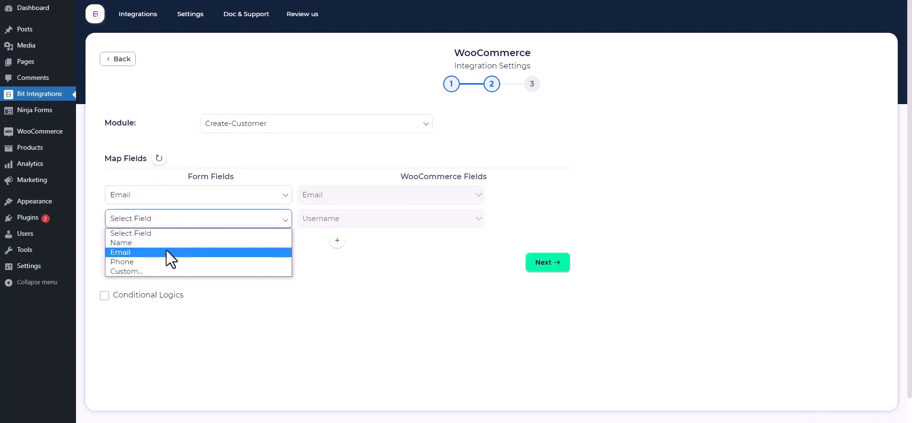
pyautogui.click(122, 242)
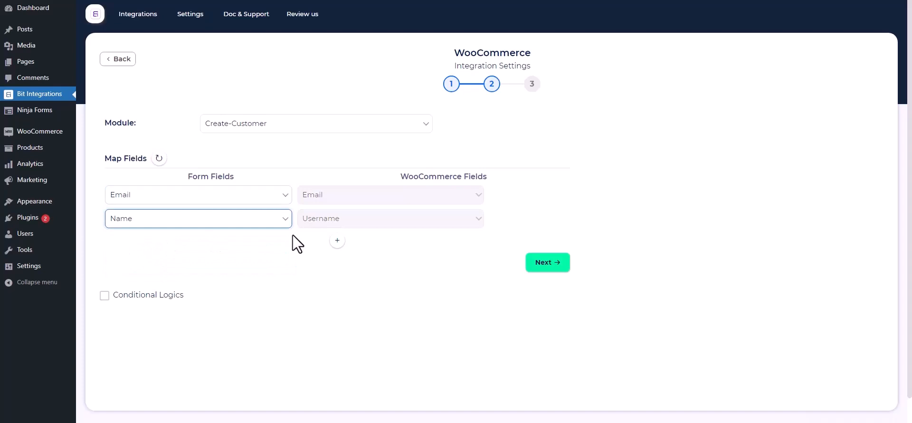
pyautogui.click(104, 295)
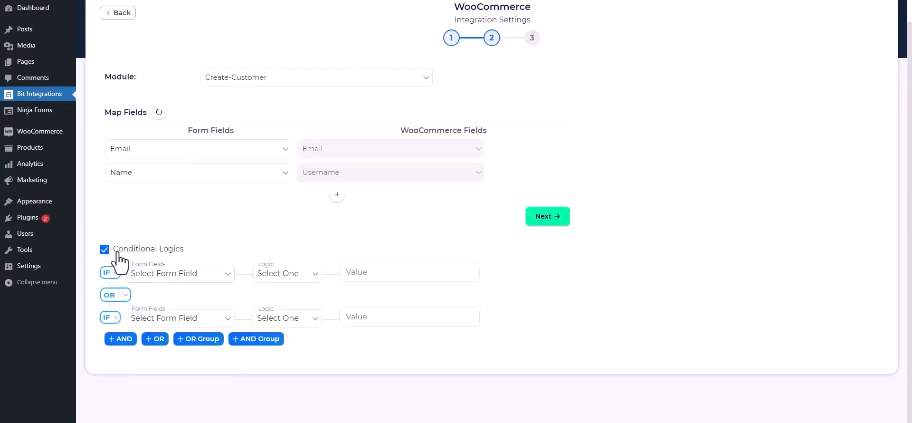
# - Turn Conditional Logics off, then finish and save the integration
pyautogui.click(104, 249)
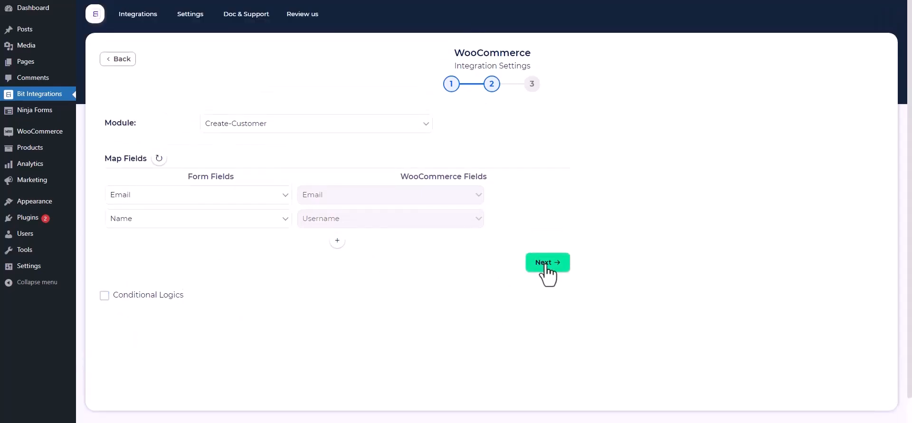
pyautogui.click(546, 262)
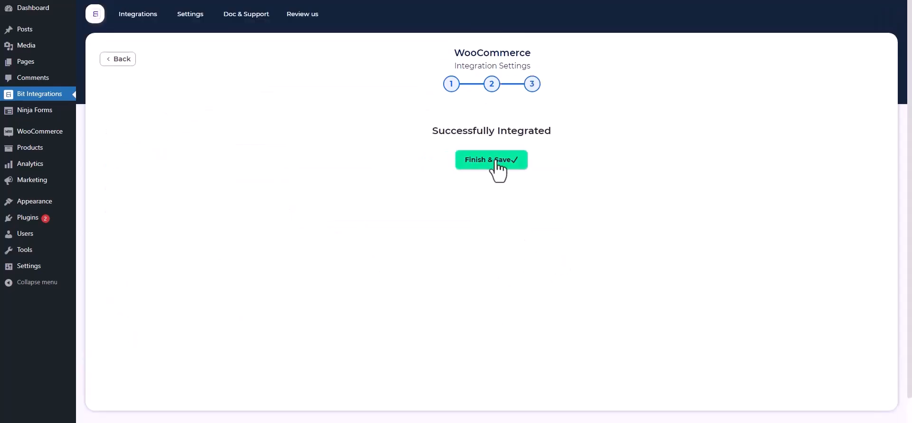
pyautogui.click(490, 160)
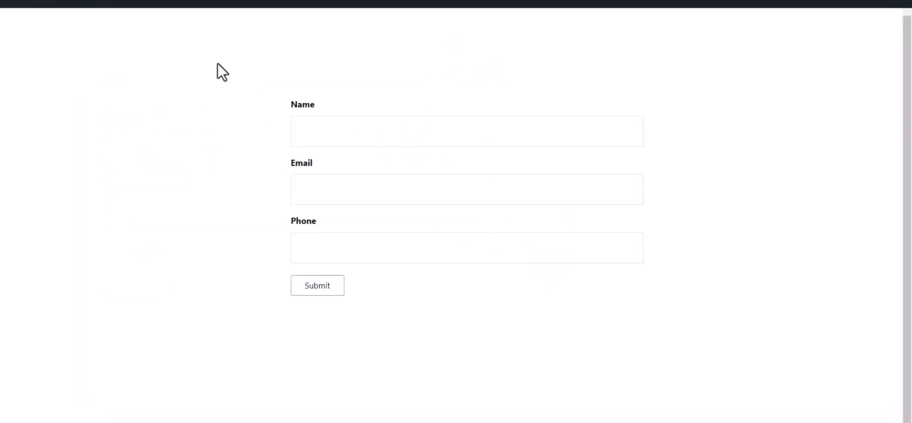
pyautogui.click(466, 130)
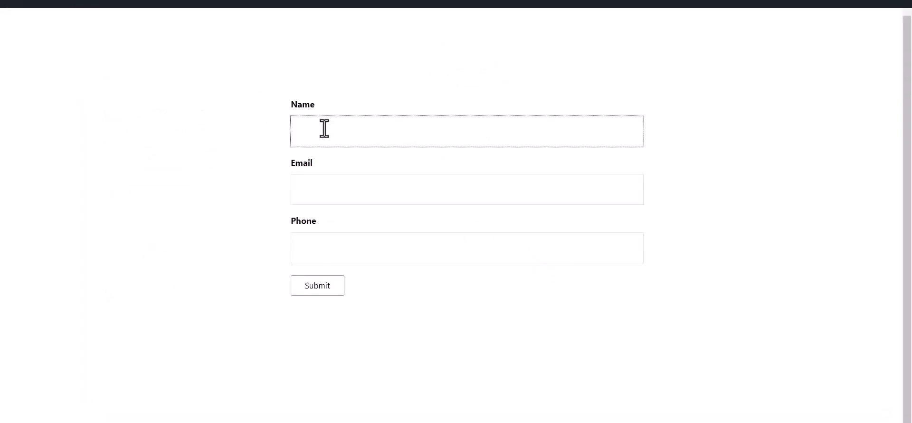
pyautogui.write('Bit Integration')
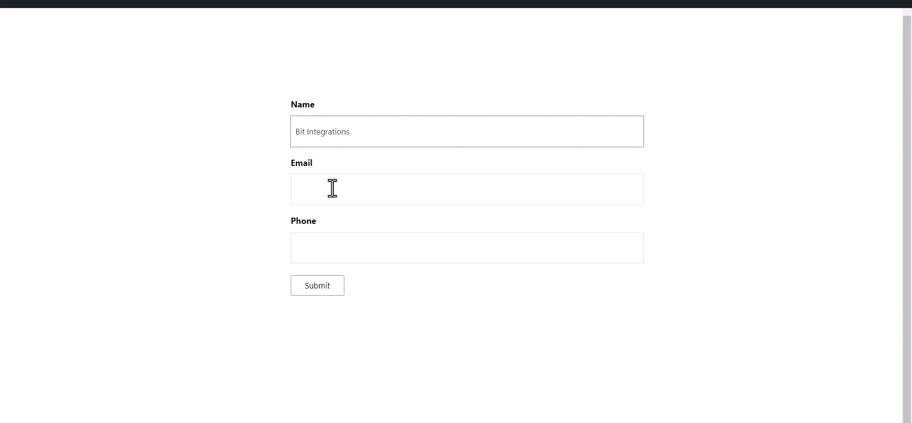
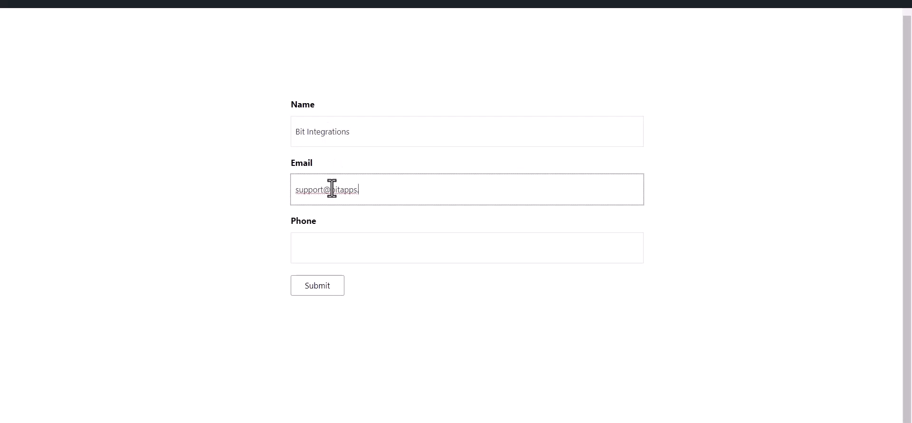
pyautogui.write('444555666')
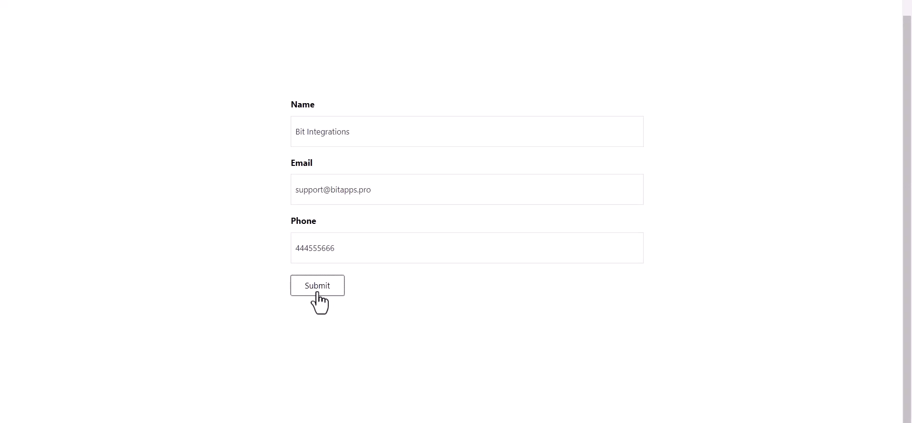
pyautogui.click(317, 285)
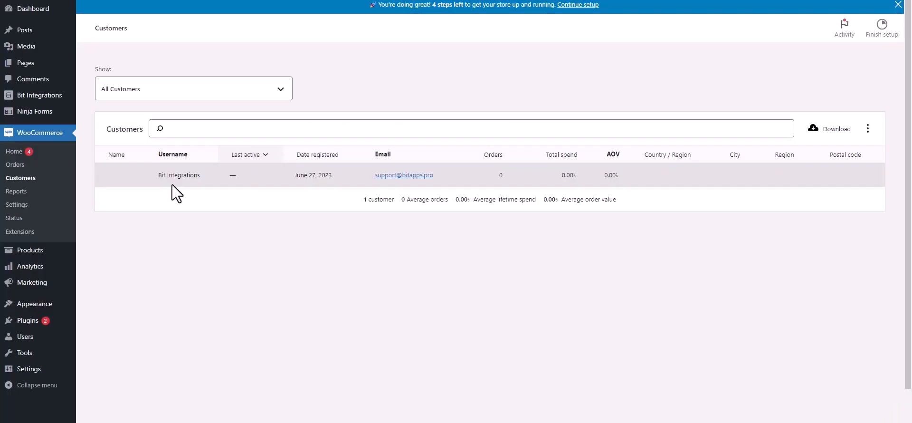
pyautogui.moveTo(430, 189)
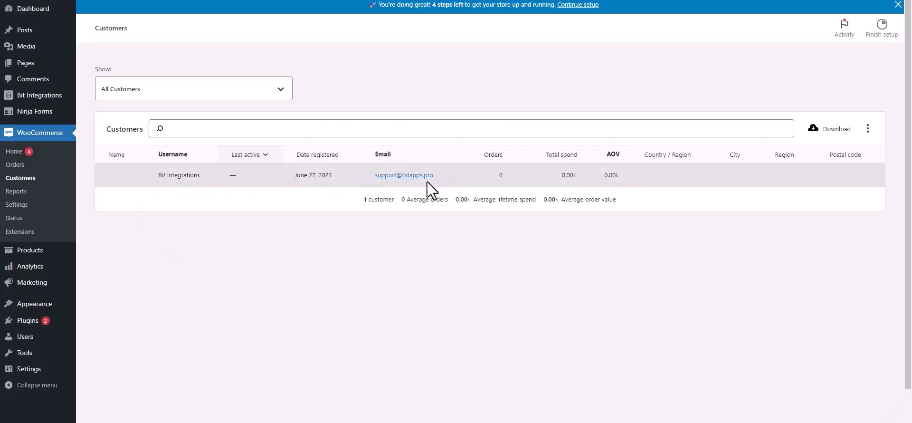
pyautogui.moveTo(202, 244)
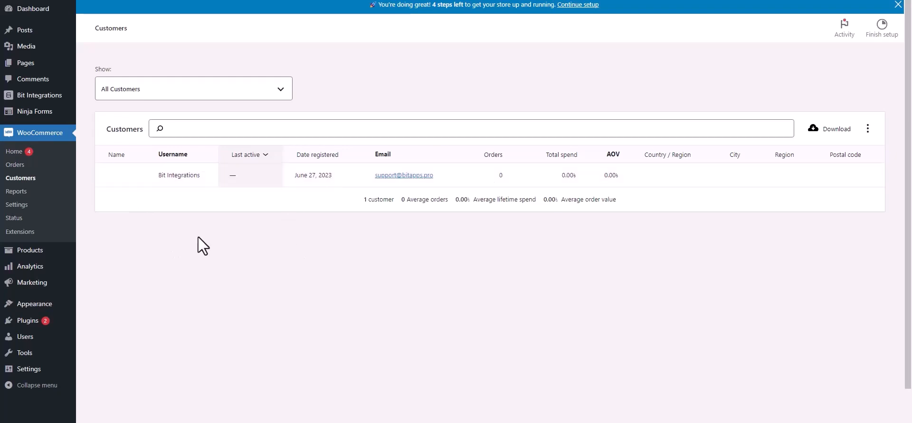
pyautogui.moveTo(111, 227)
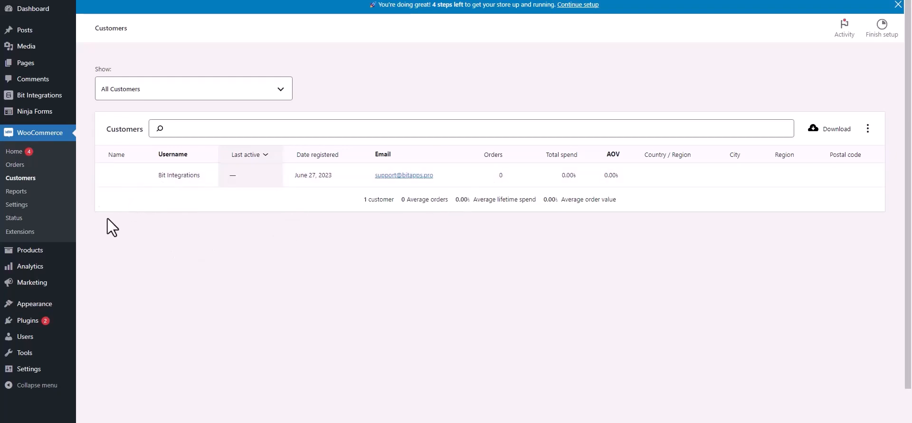